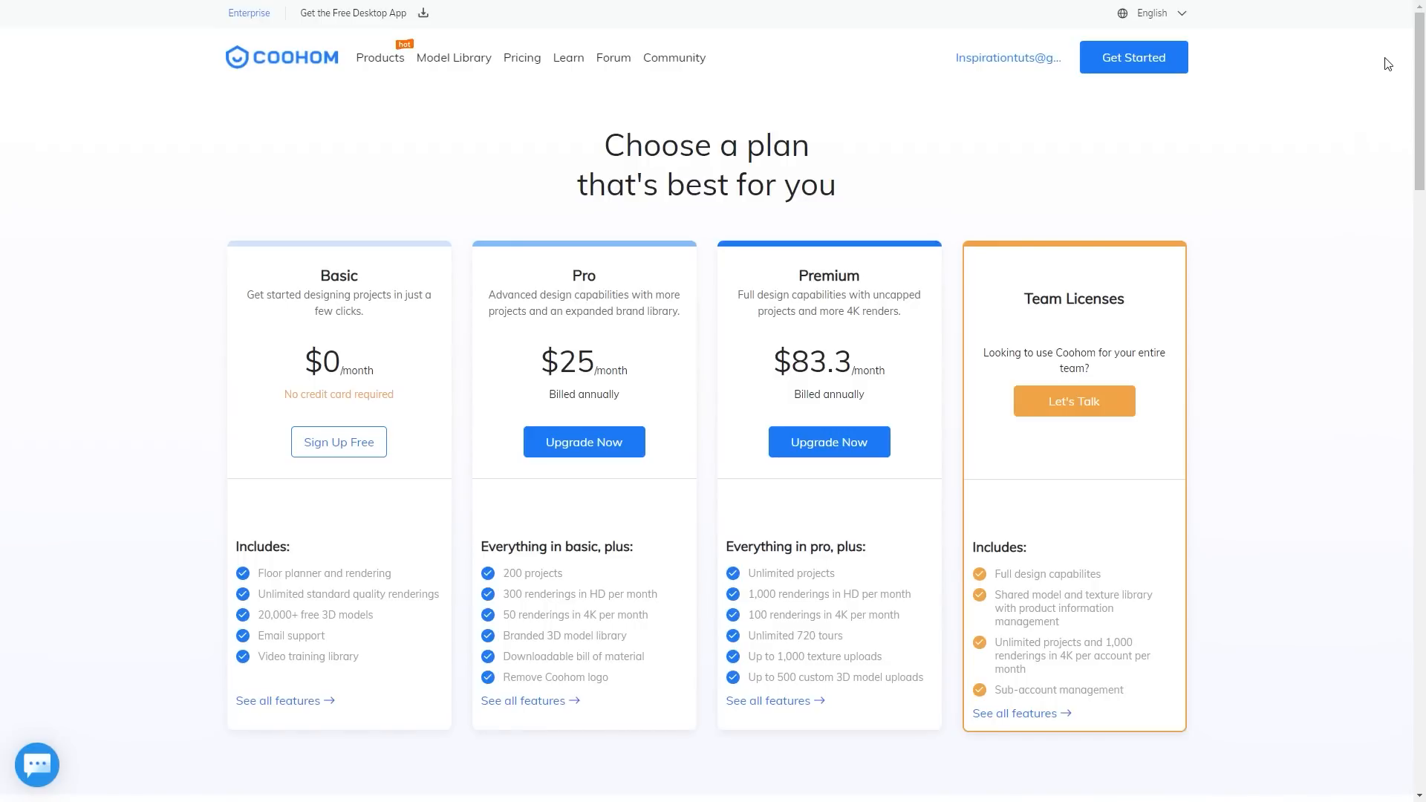
mouse_move(1404, 25)
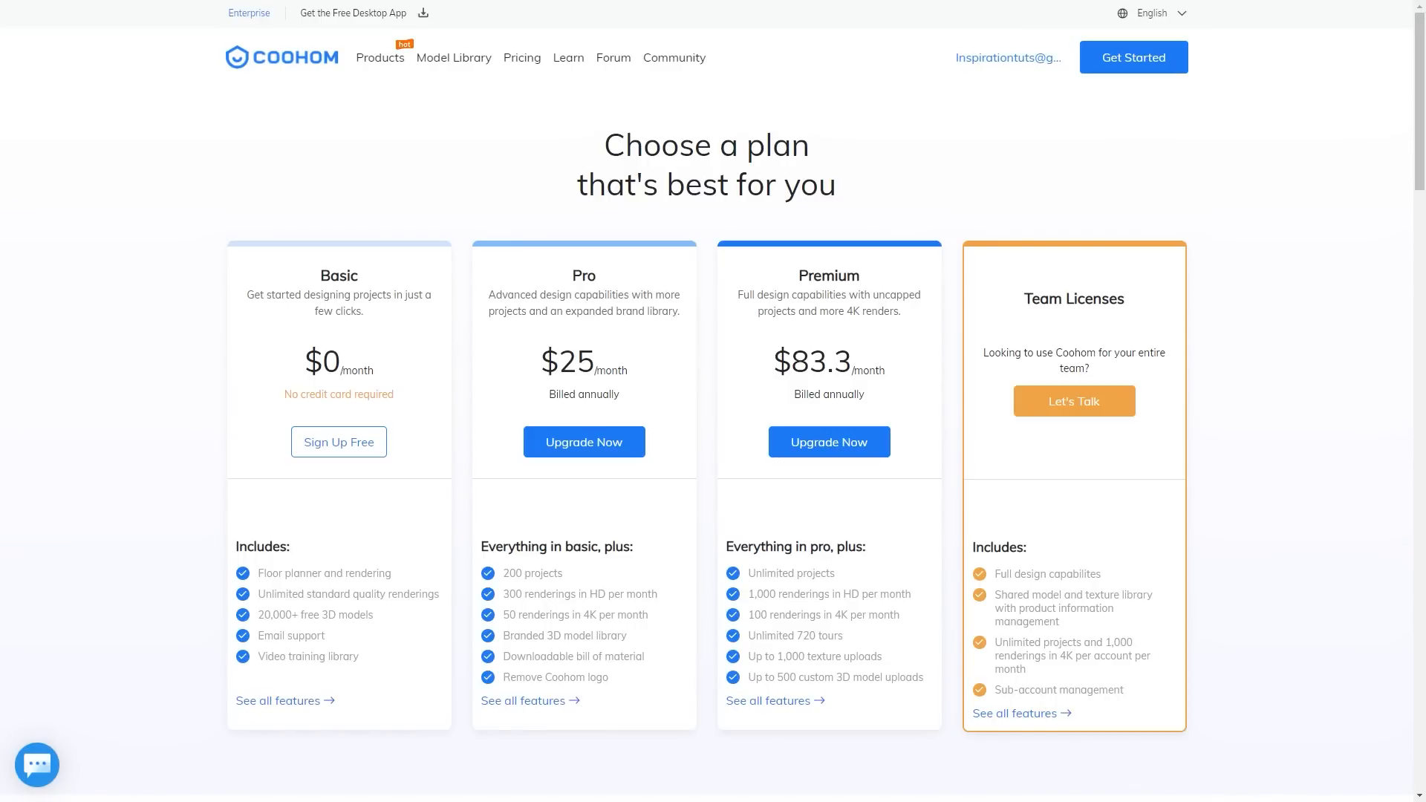
Scroll past the four plan cards down to the All Features comparison table.
scroll(down, 3)
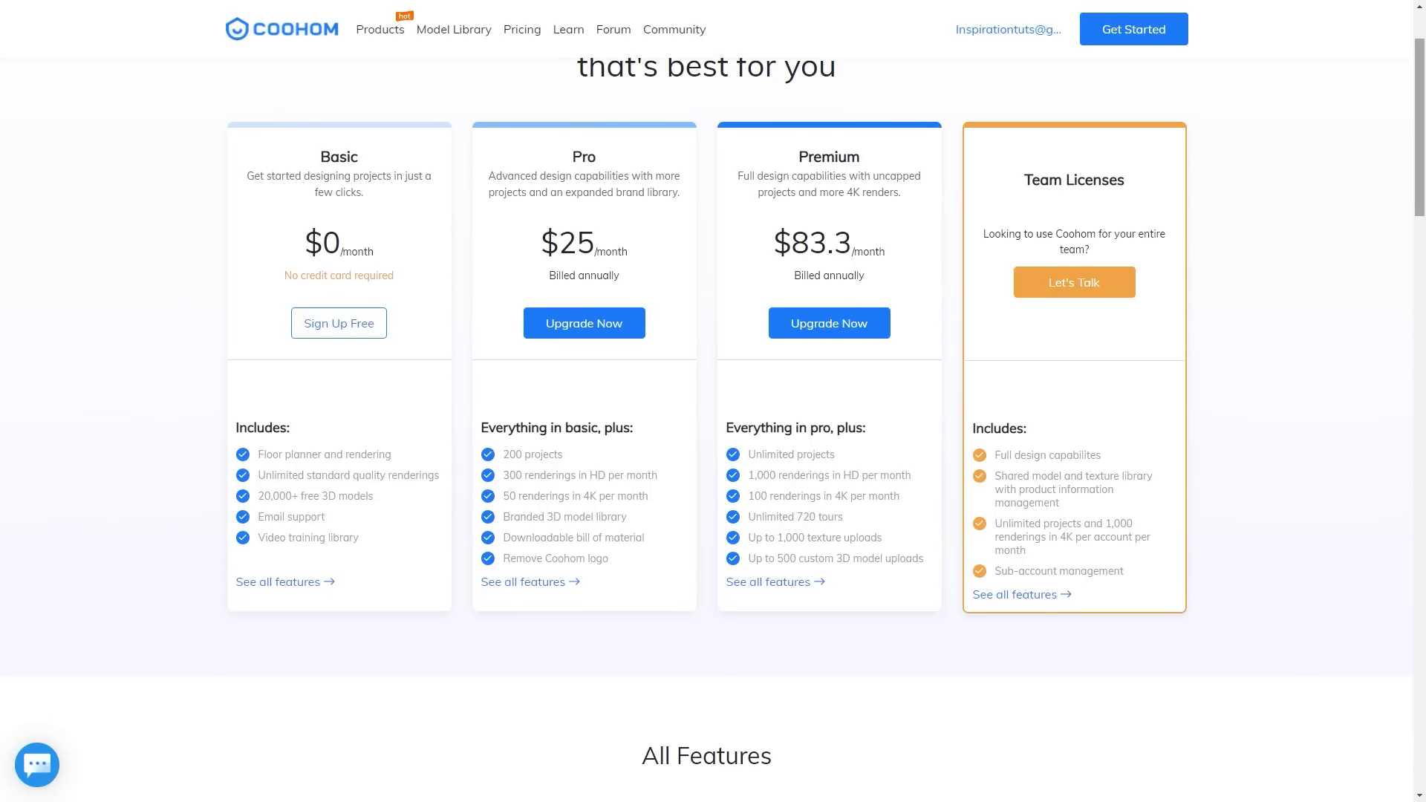
scroll(down, 3)
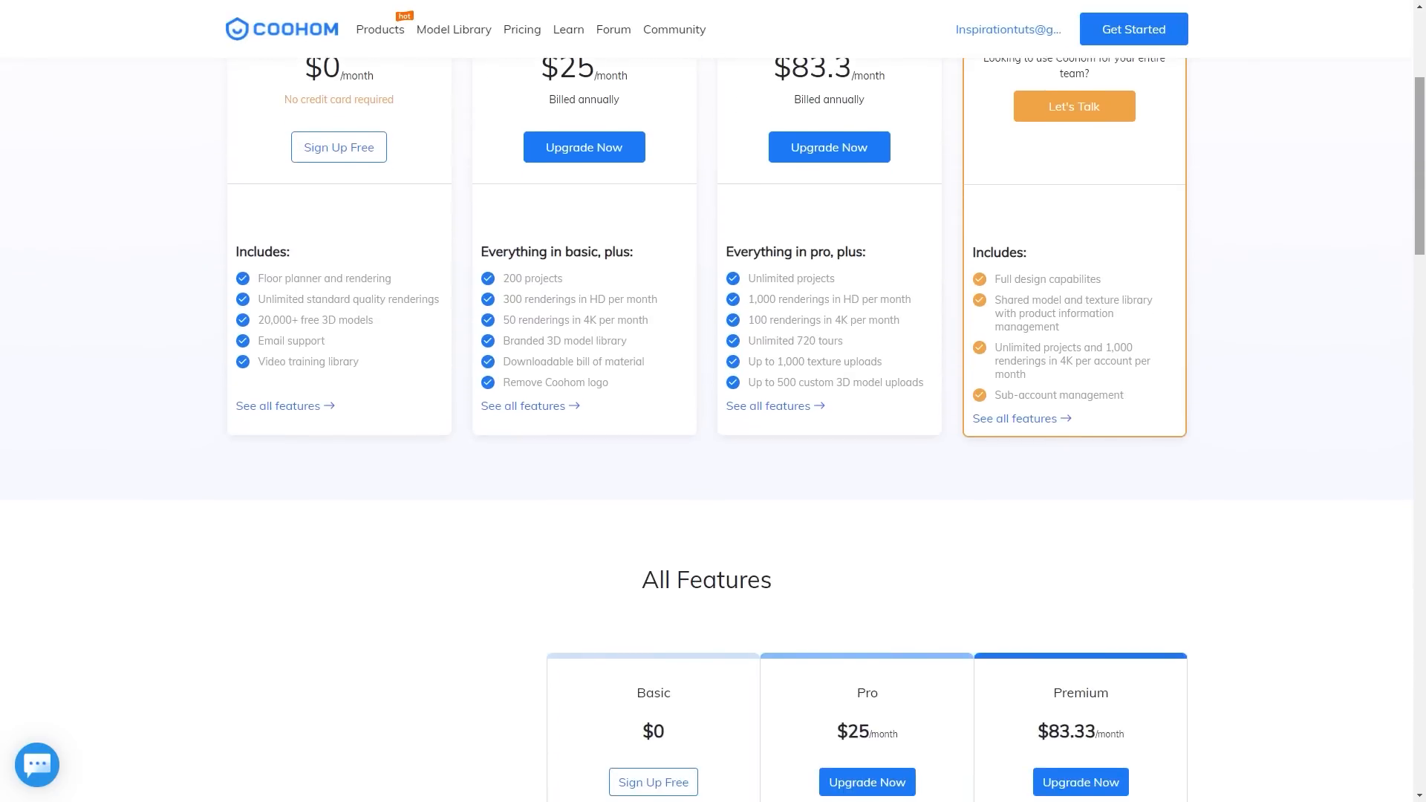
scroll(down, 3)
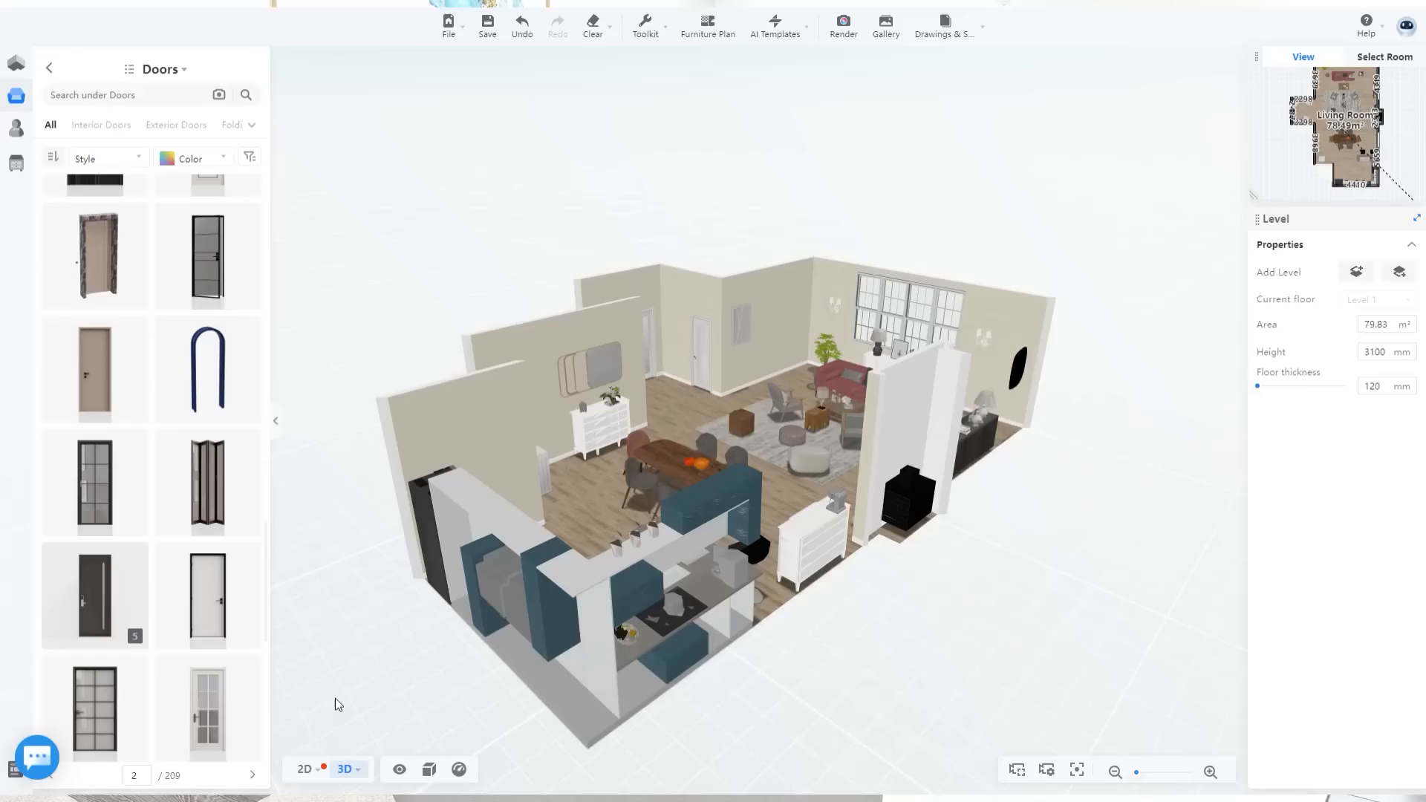
Launch the rendered walkthrough tour of the furnished living room from the 3D floor plan.
click(841, 20)
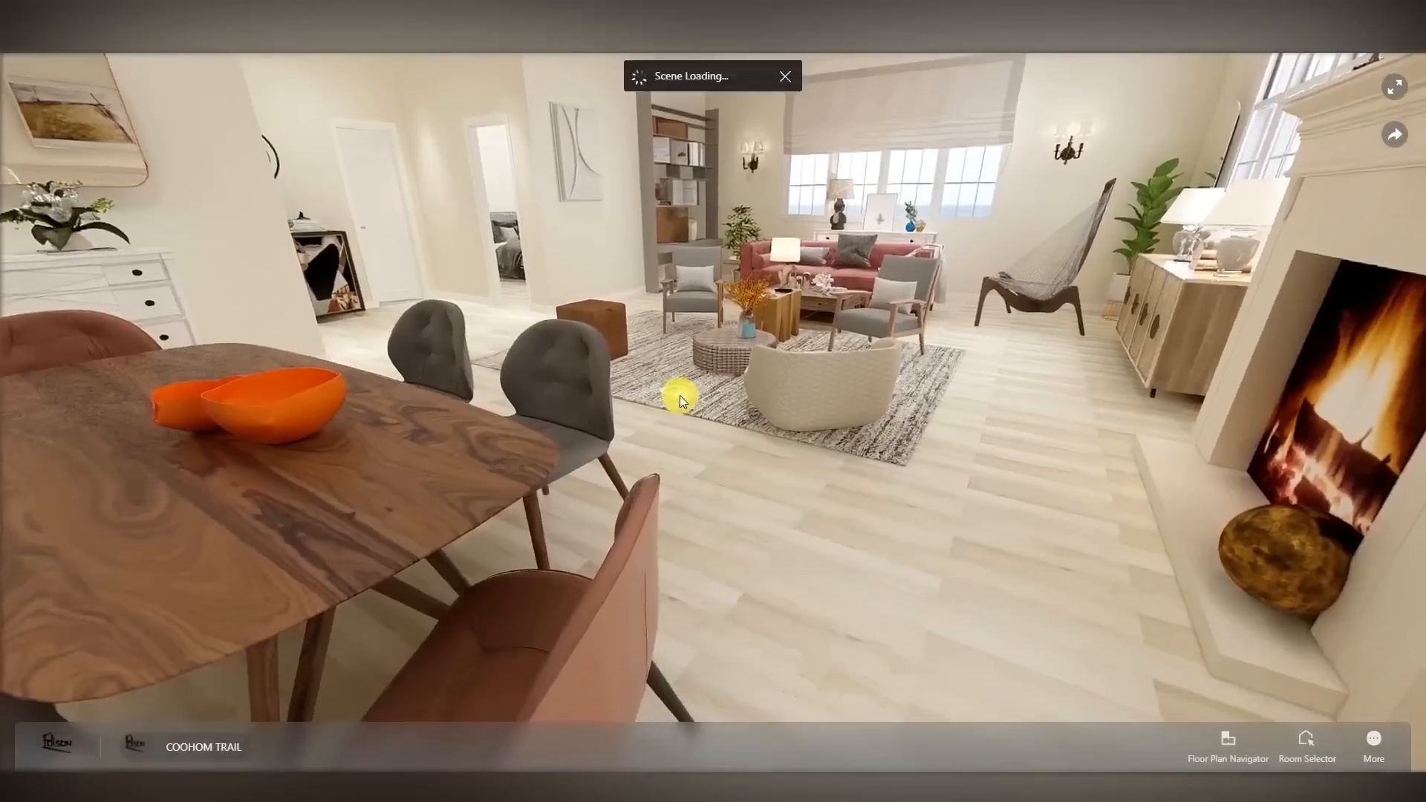
click(1394, 123)
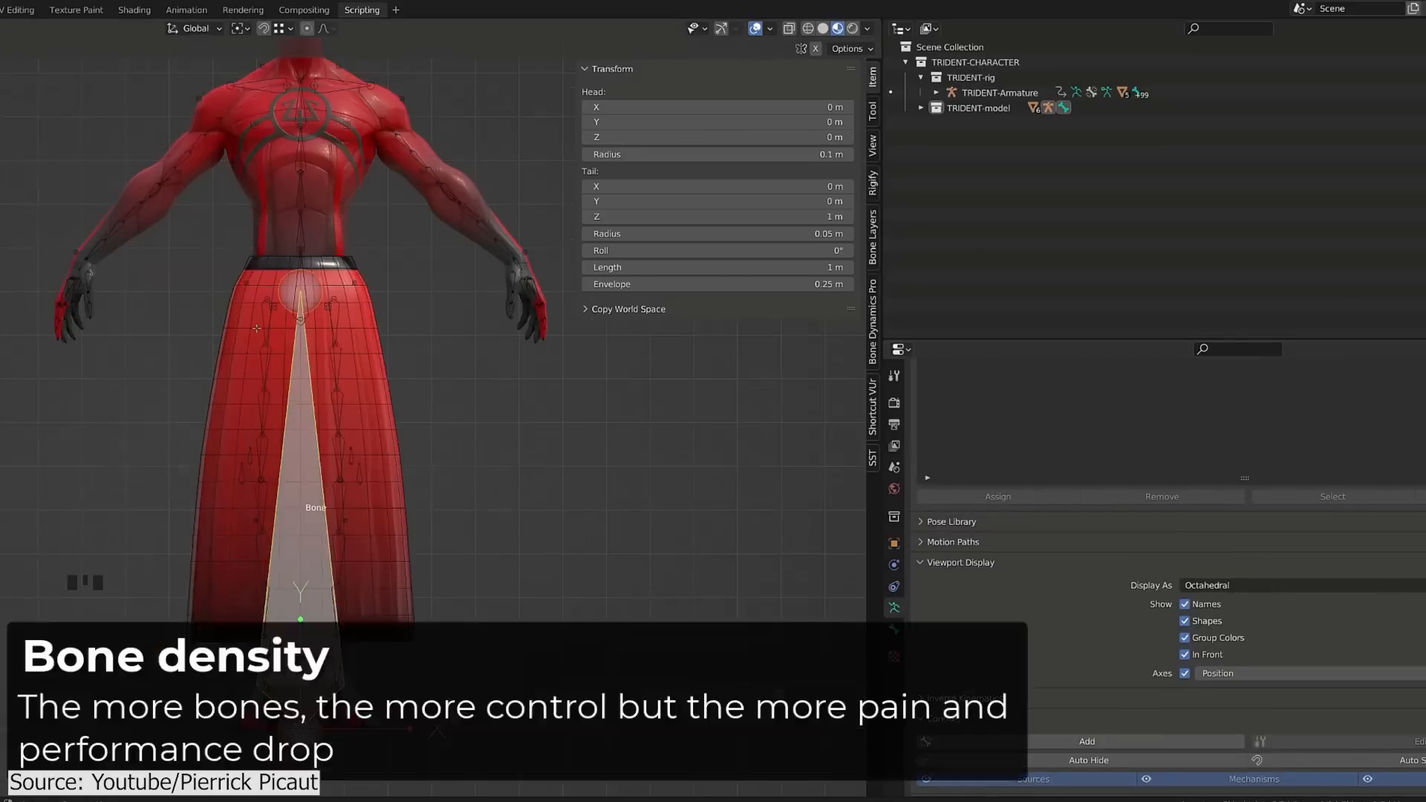
Disconnect the skirt bones from their parents and batch-rename 40 bones from DEF to MCH.
key(Alt+P)
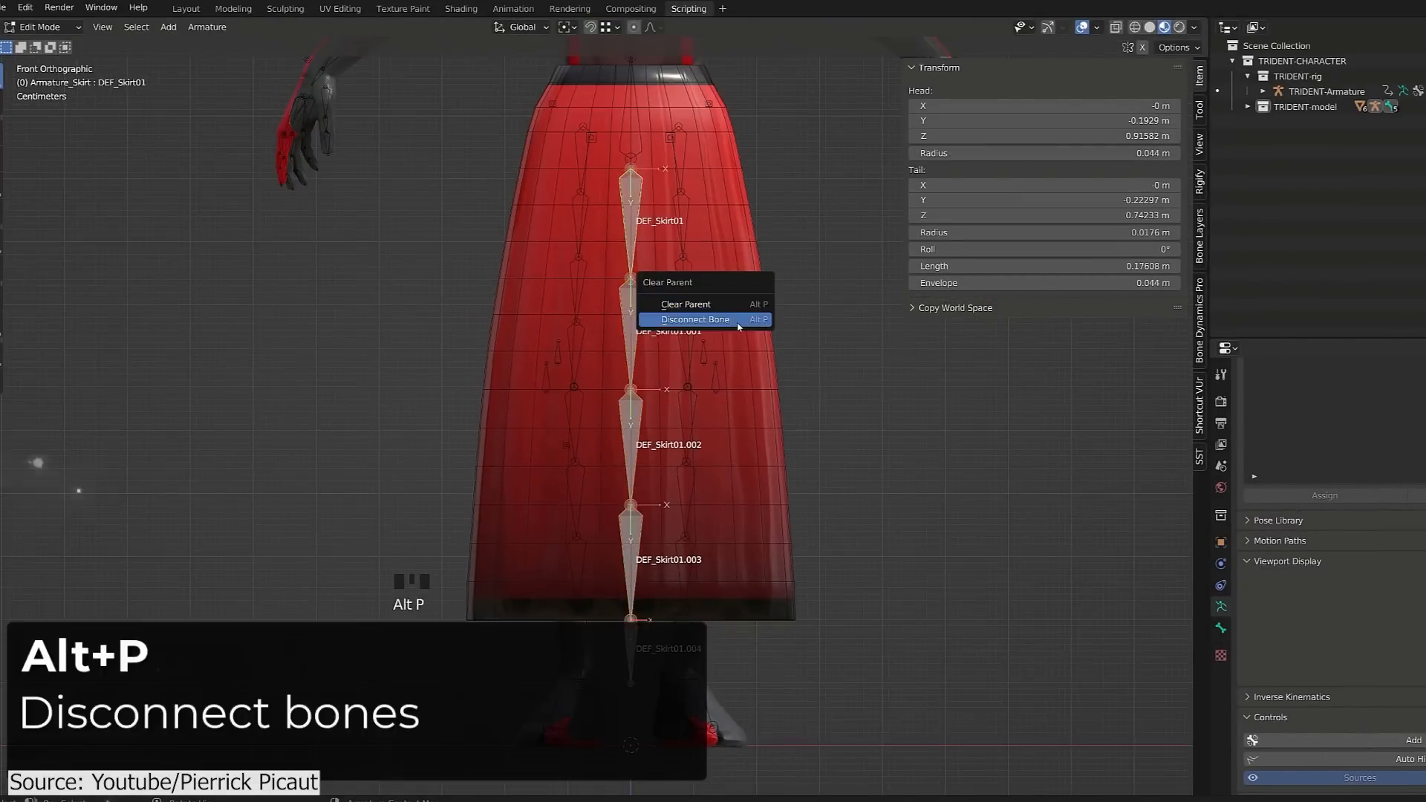
click(693, 320)
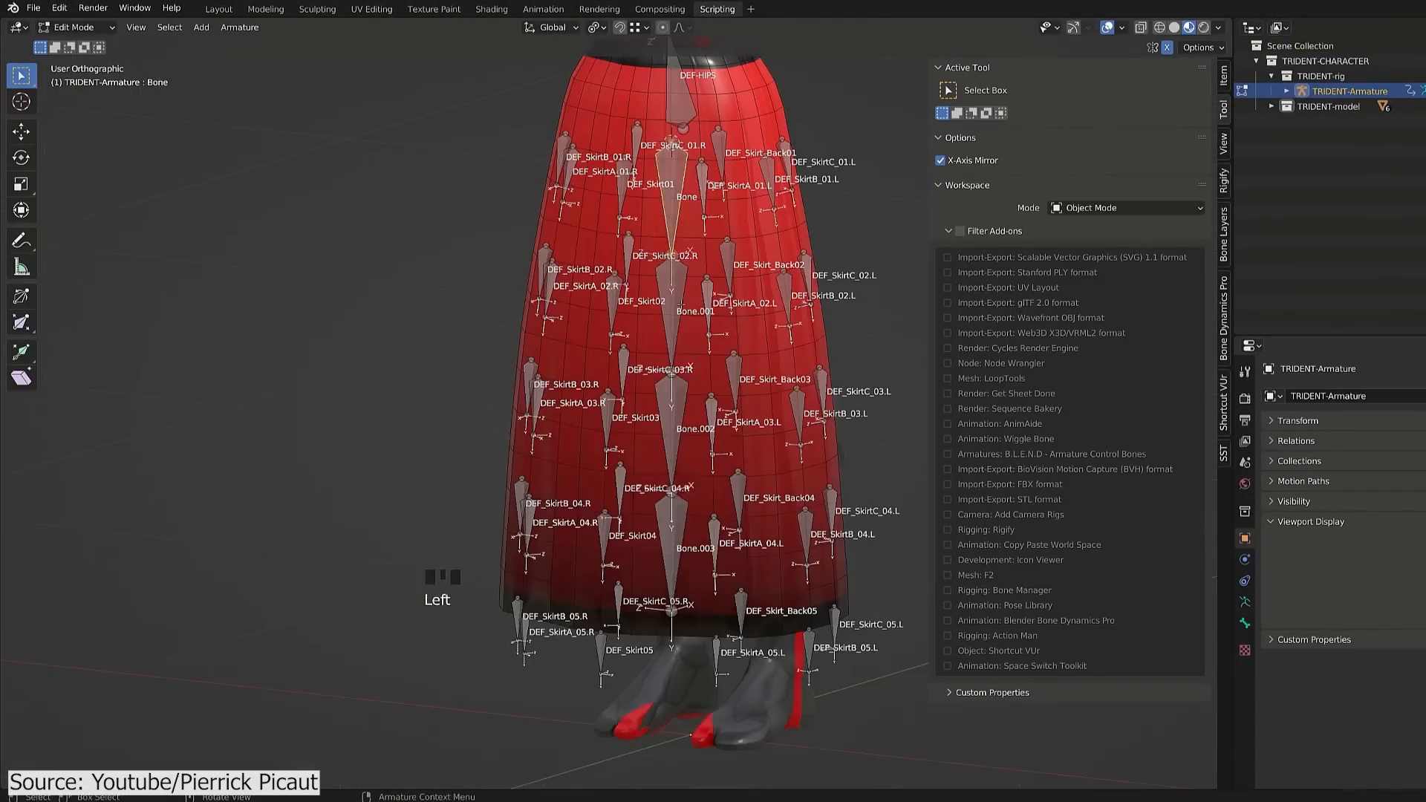
key(r)
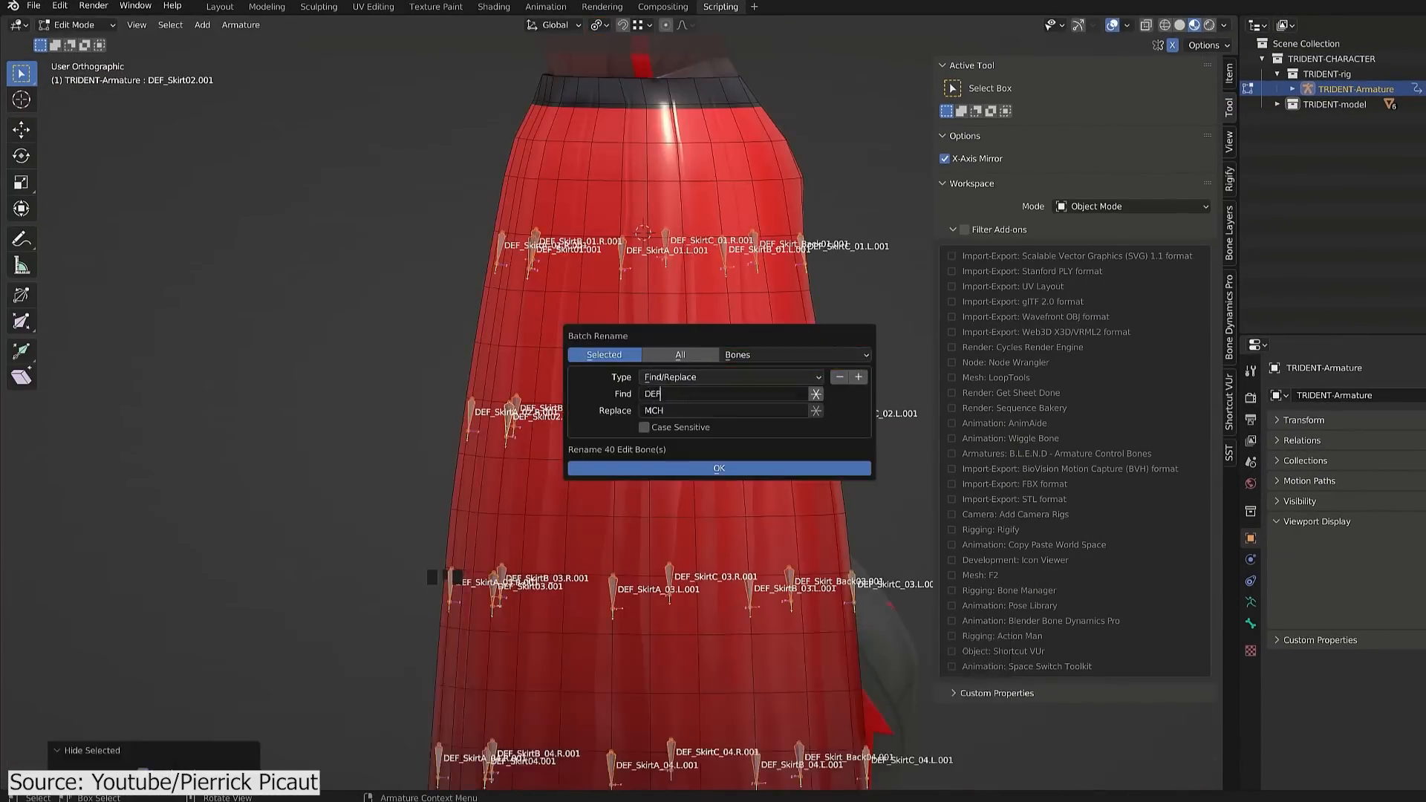
click(719, 467)
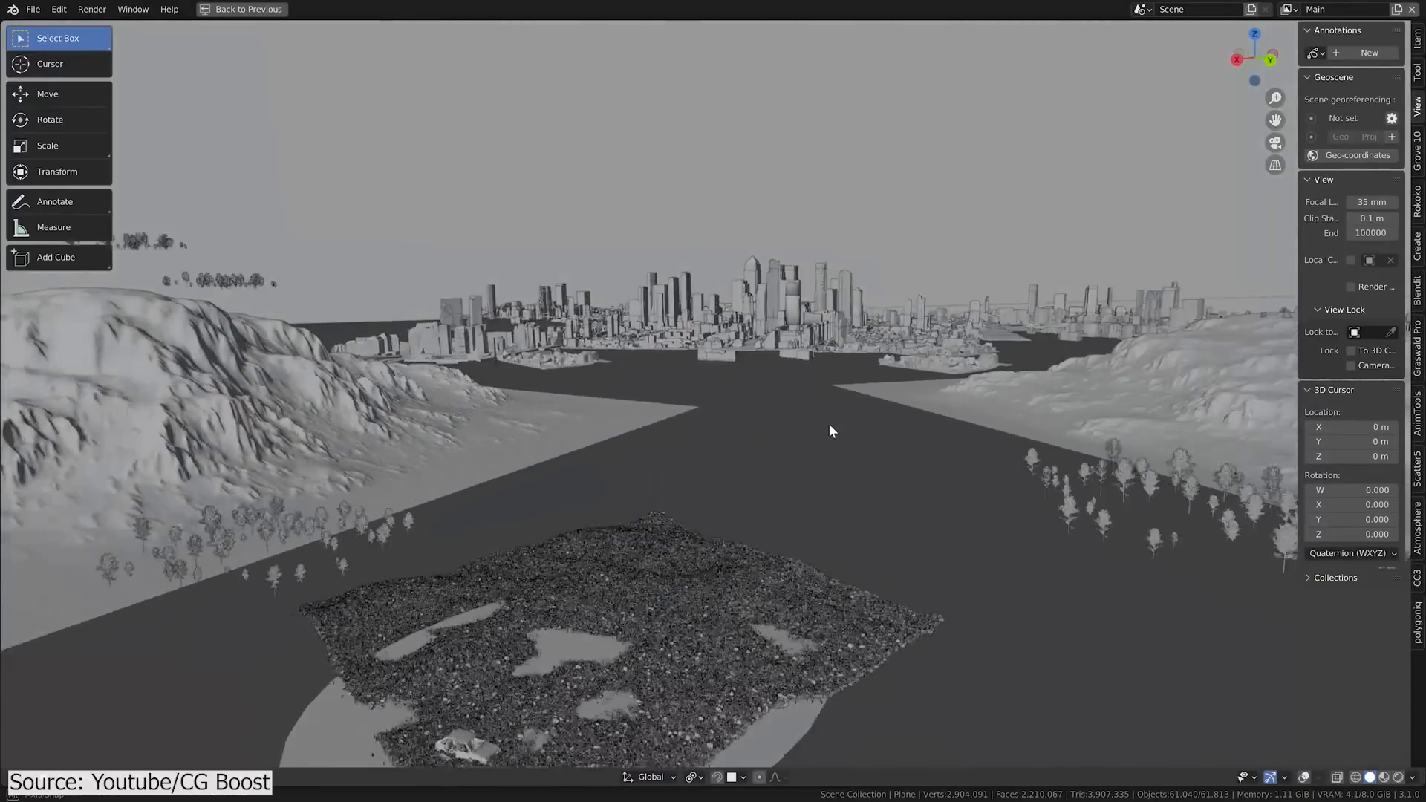
Select the SpotCity light and give it 1 MW power with a 16° spot size.
click(456, 10)
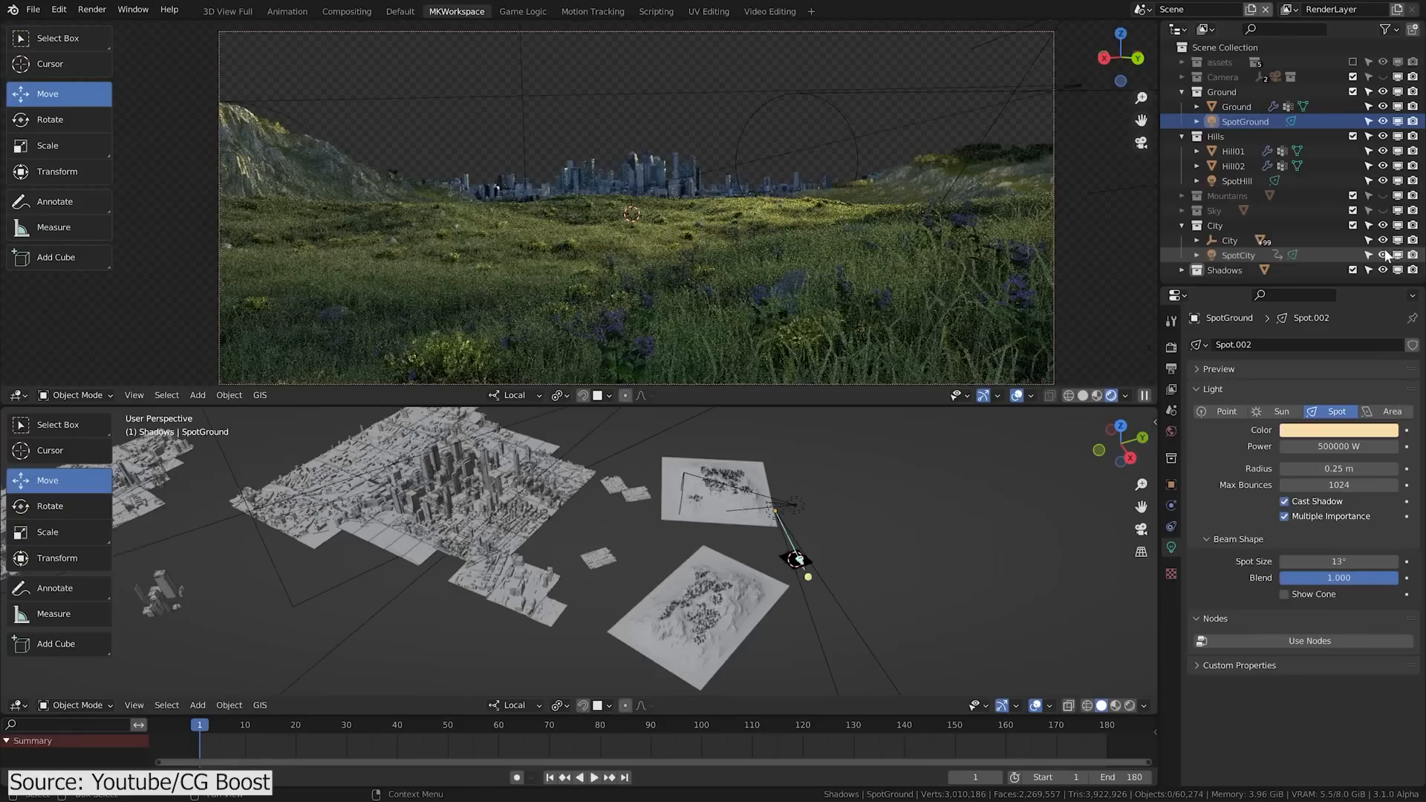
click(1239, 254)
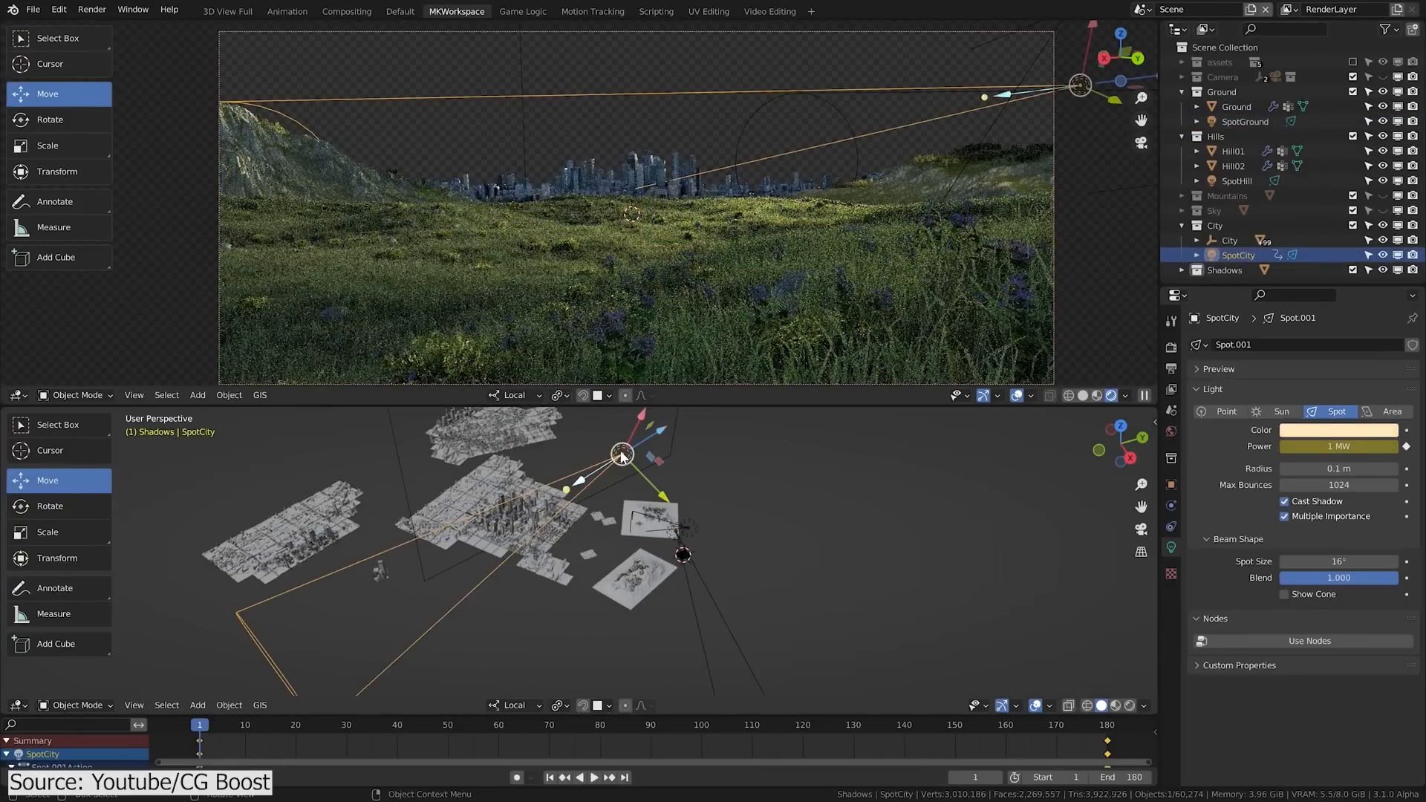
click(648, 10)
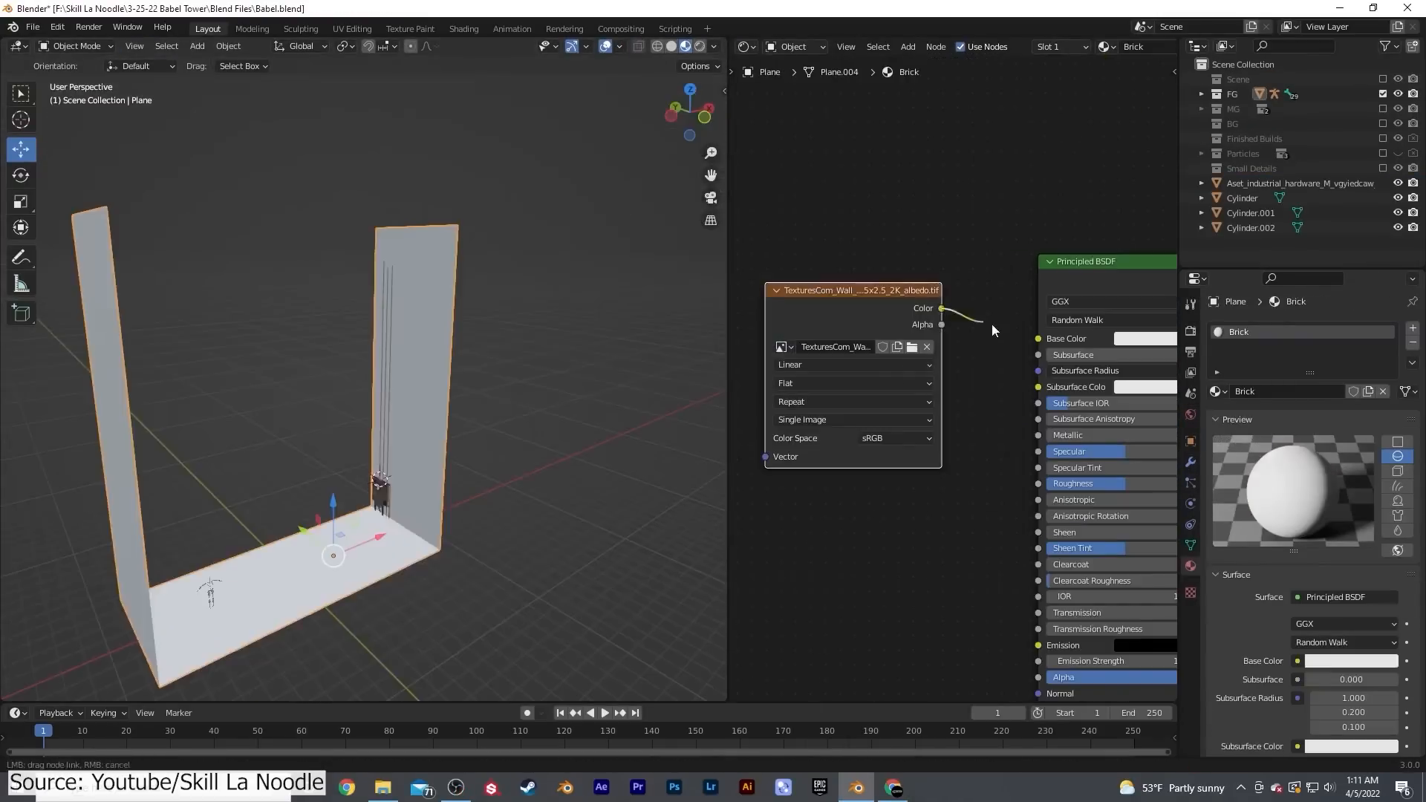
Link the wall Image Texture's Color output into the Principled BSDF Base Color.
click(671, 787)
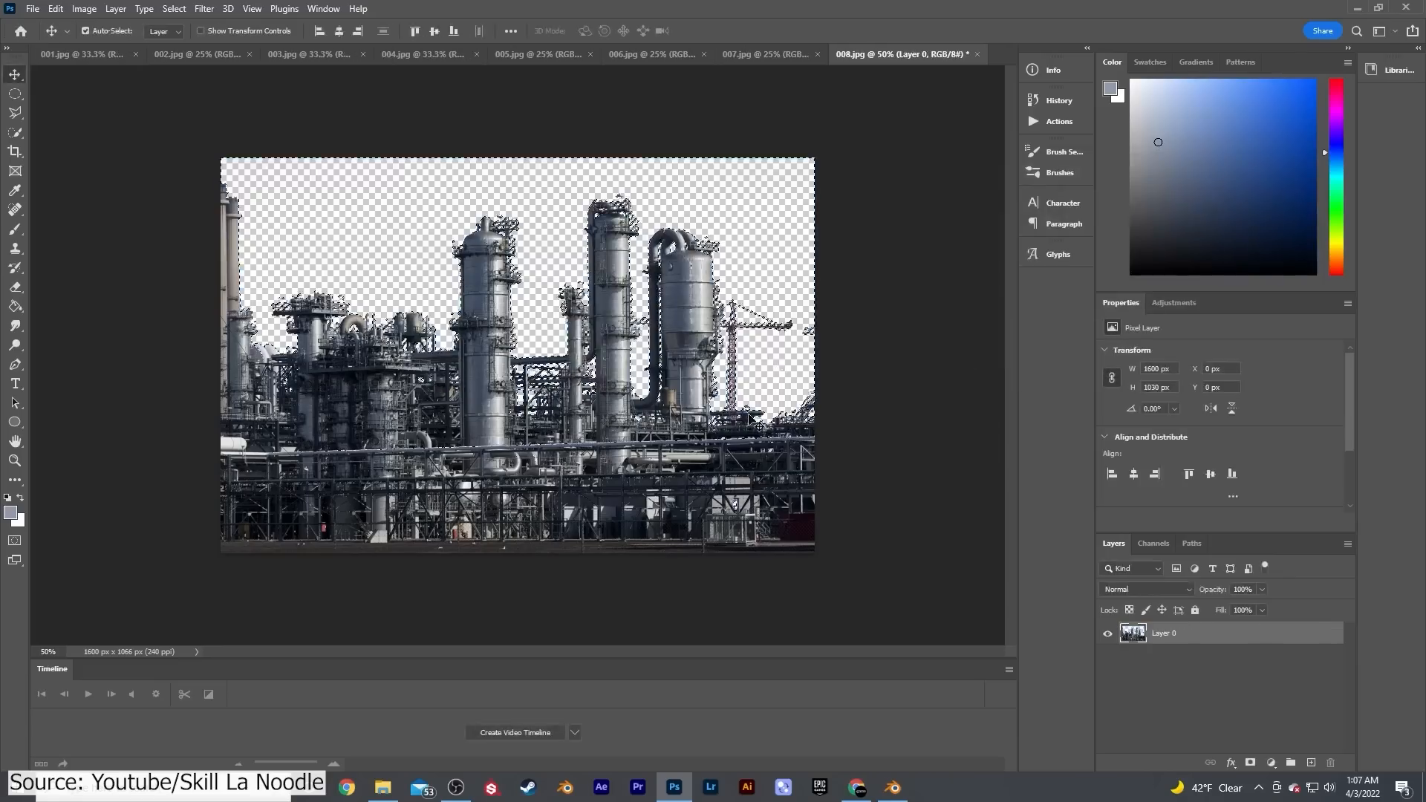
click(889, 787)
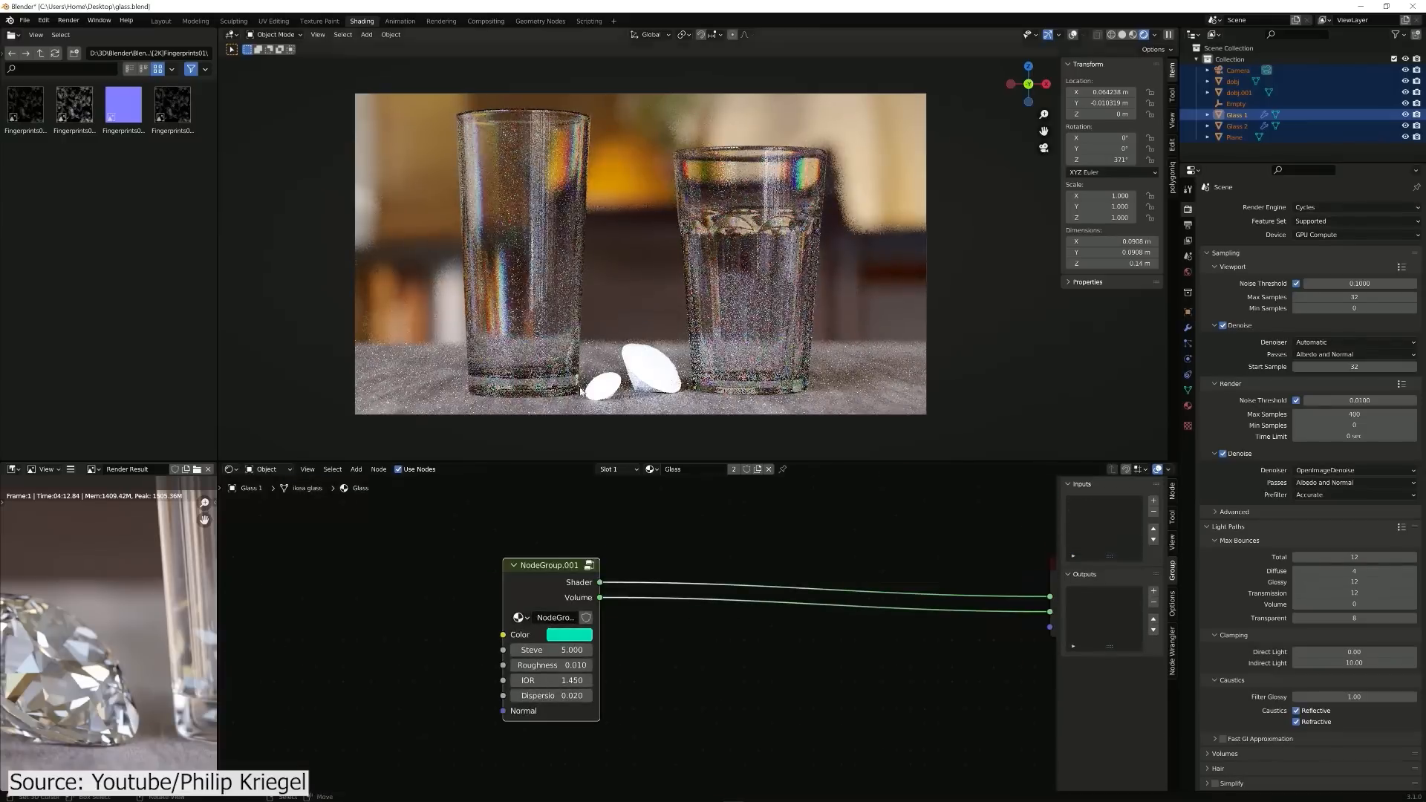
Adjust the glass node group to IOR 1.450 and dispersion 0.020 for the Cycles render.
click(570, 634)
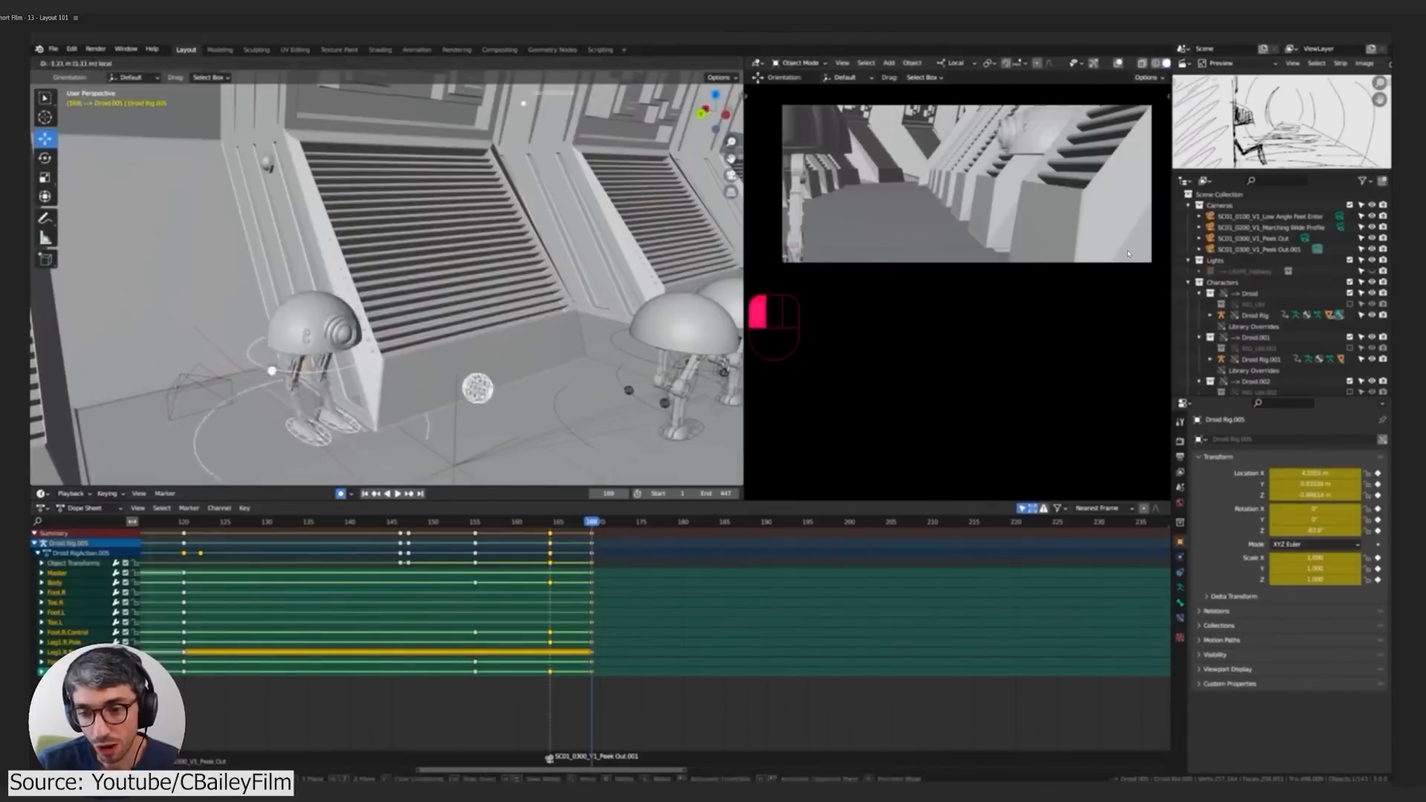
Move the Droid Rig keyframes in the Dope Sheet for the corridor camera shot.
key(g)
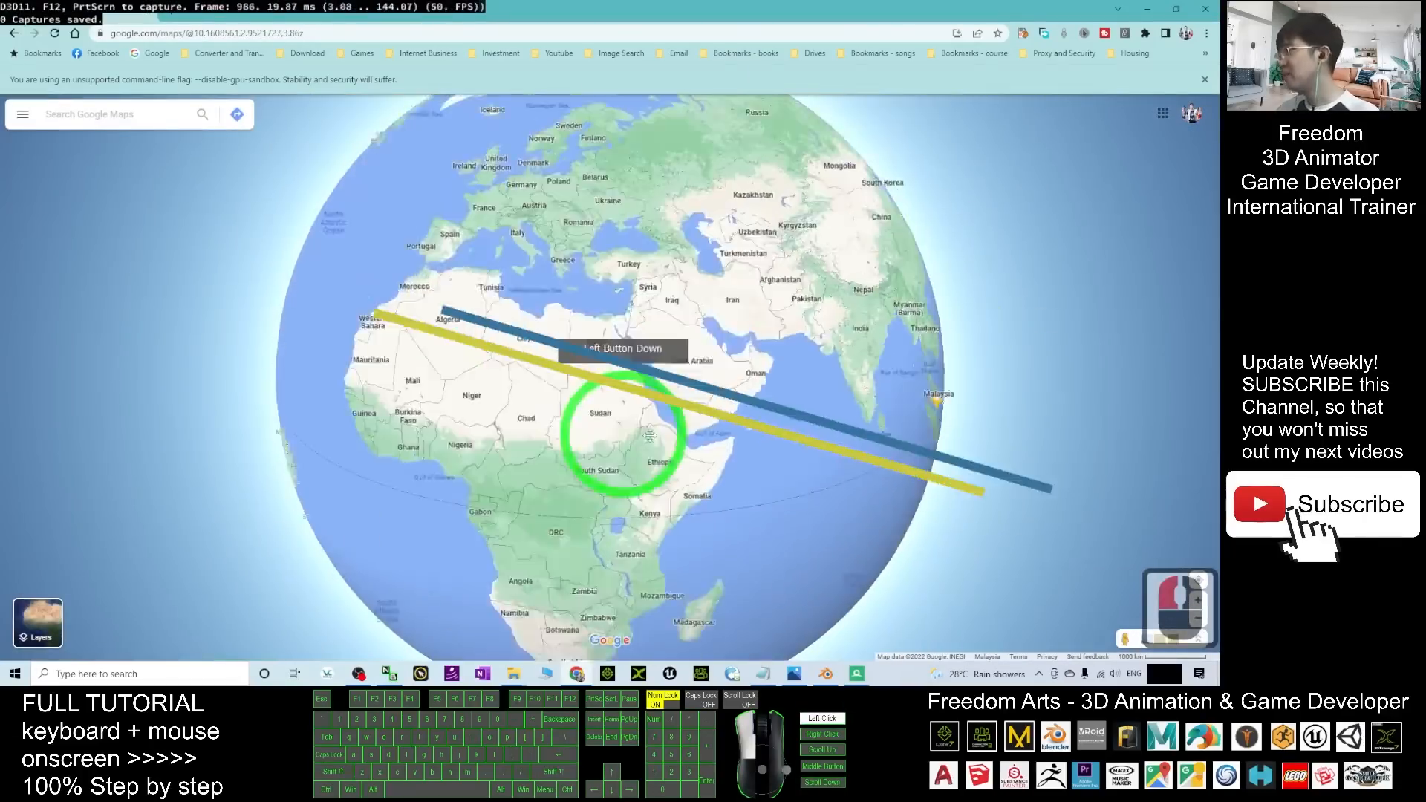
Find the Eiffel Tower in Google Maps 3D view and capture a frame of it in RenderDoc.
text(paris e)
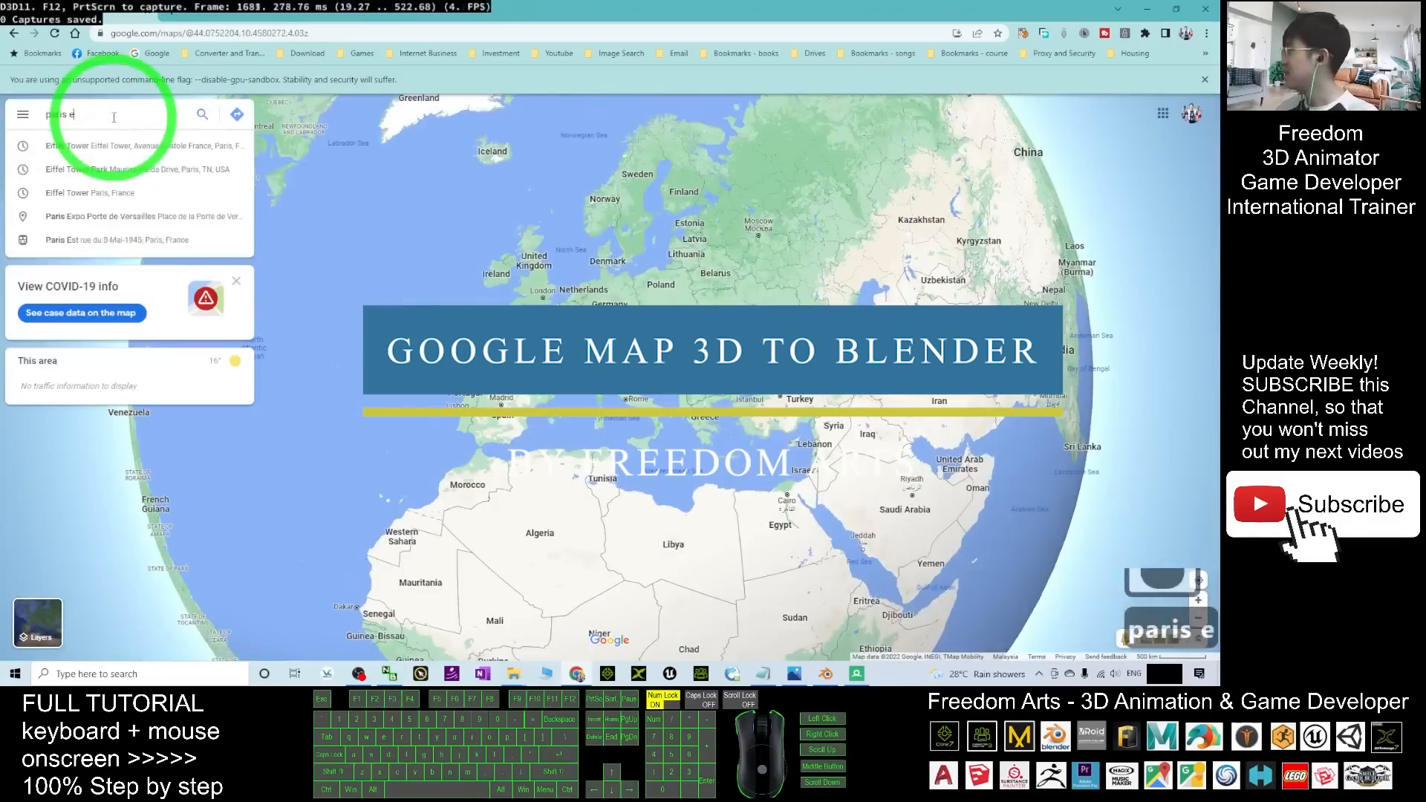
click(128, 146)
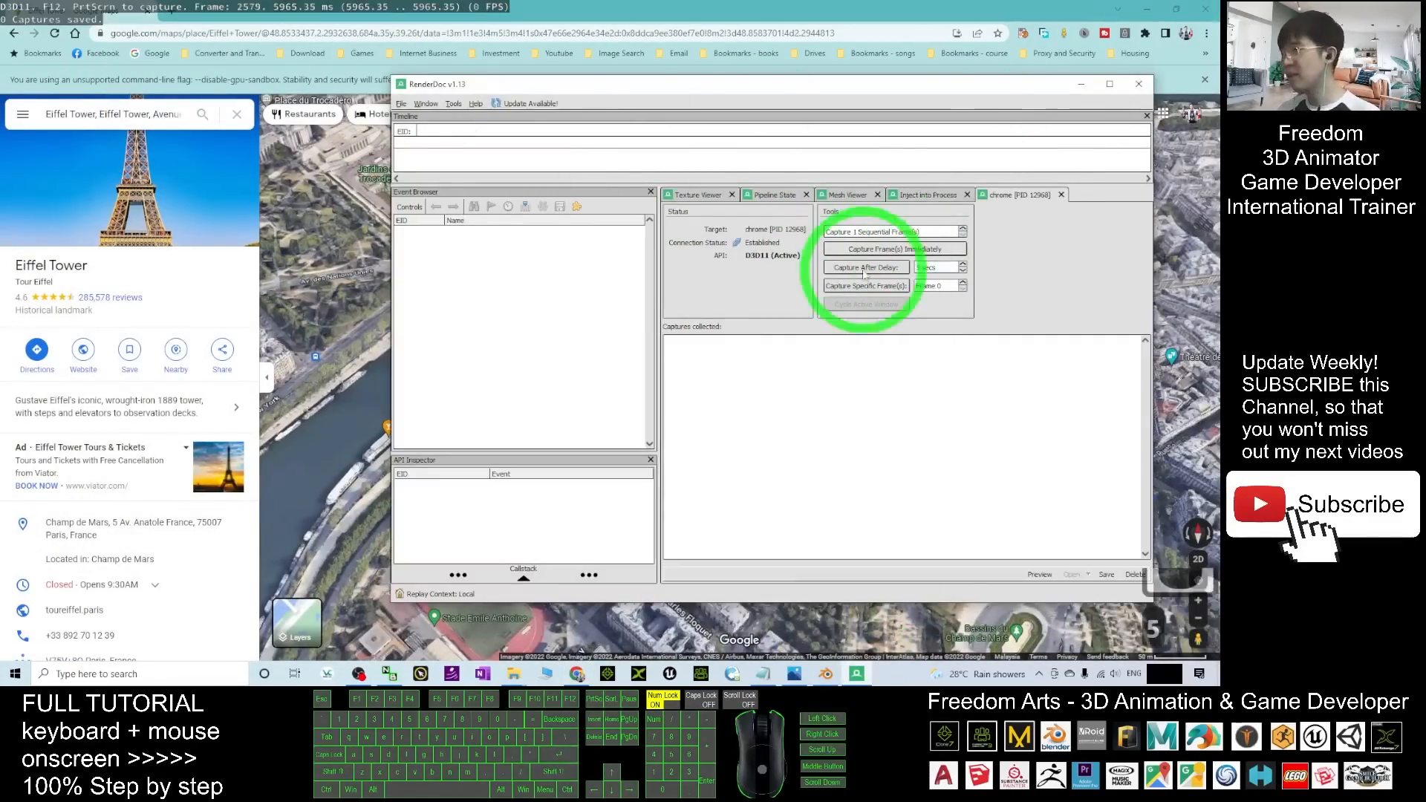
click(894, 248)
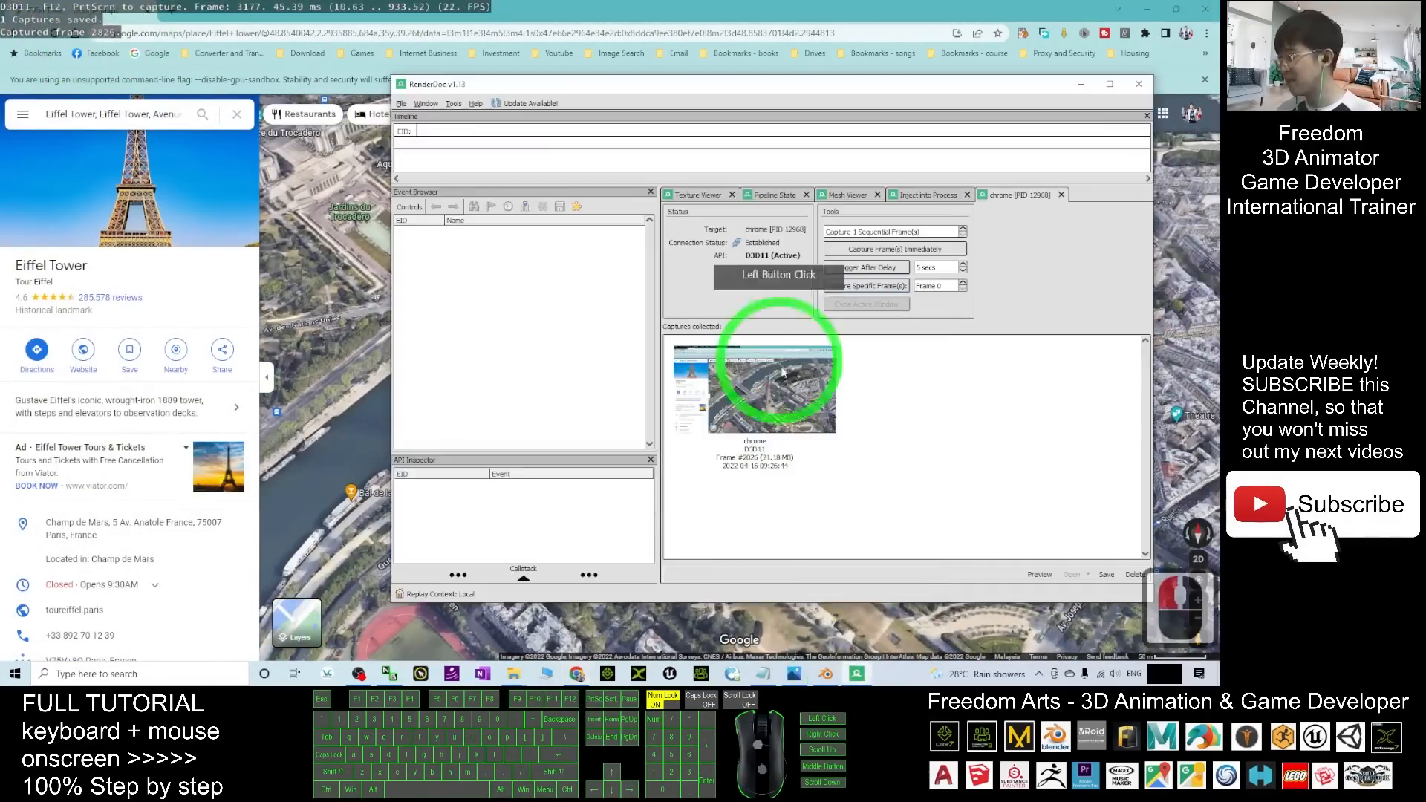
click(1105, 573)
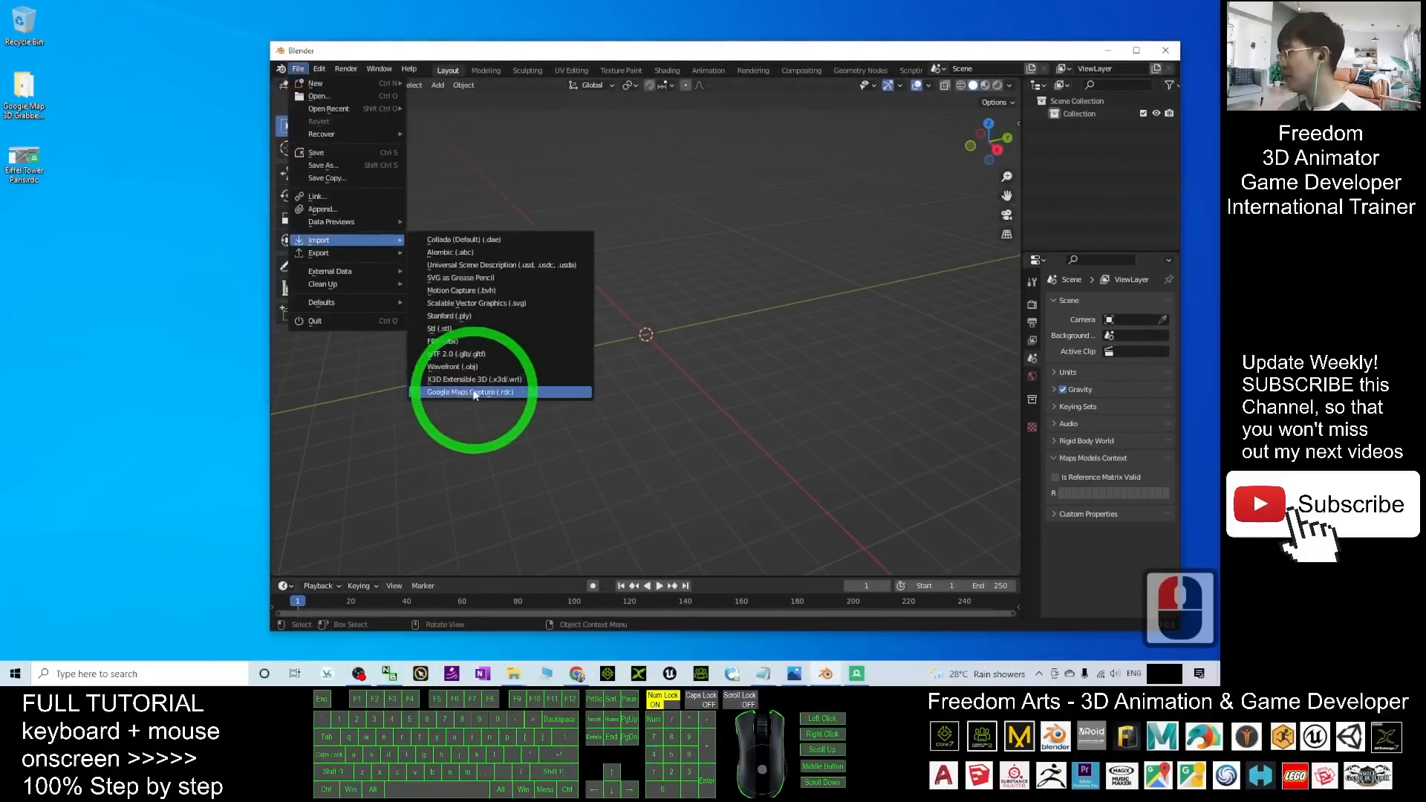
Import the Eiffel Tower Google Maps capture (.rdc) into Blender as building meshes.
click(469, 392)
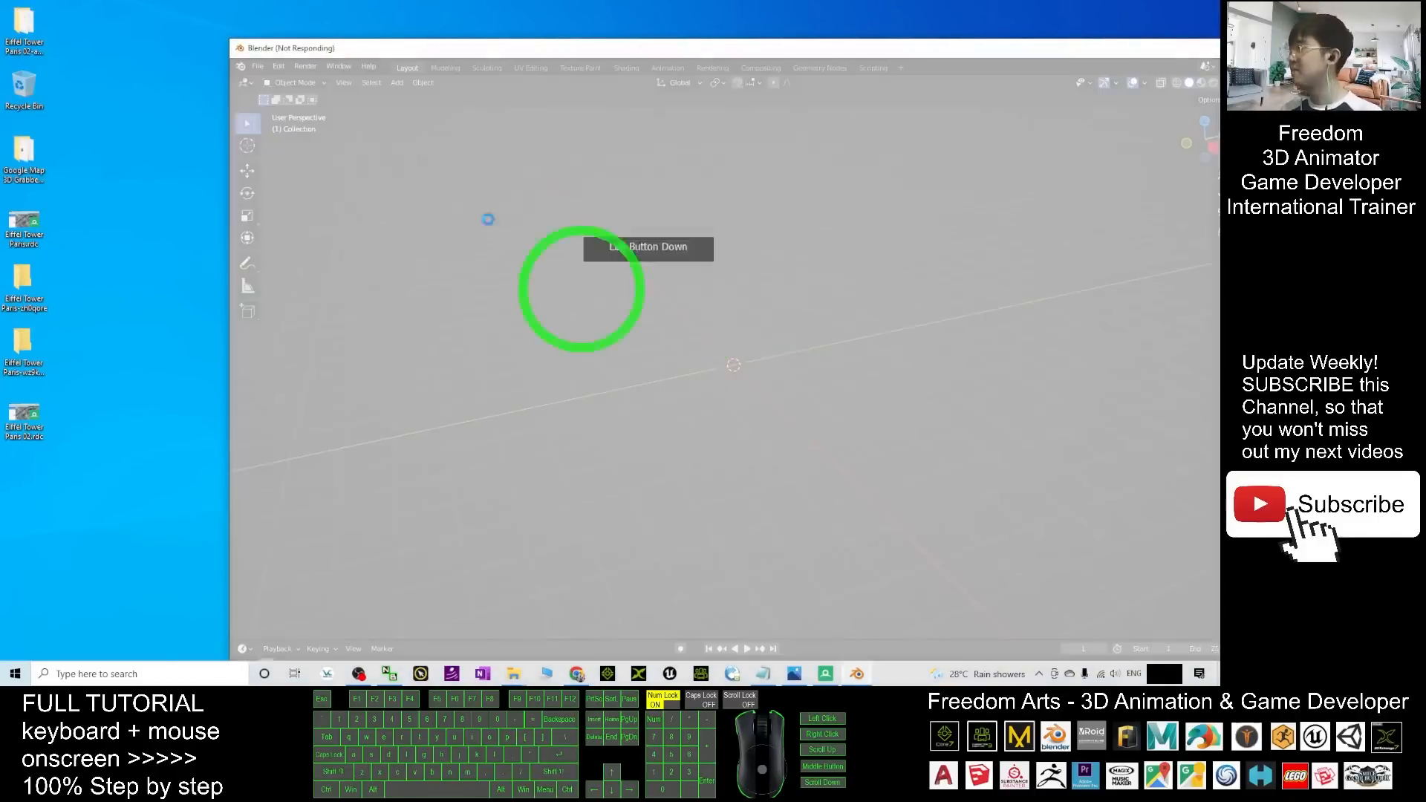
click(741, 454)
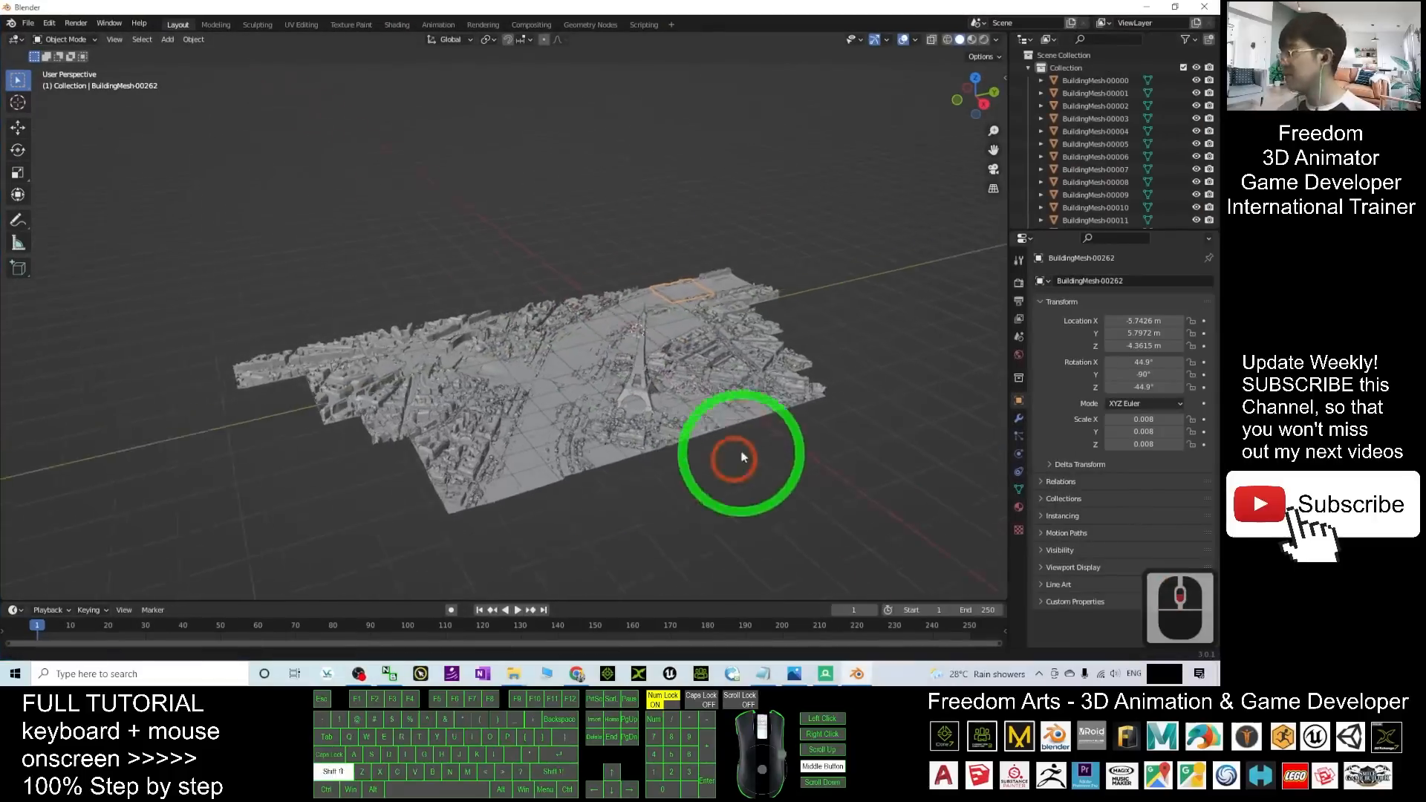